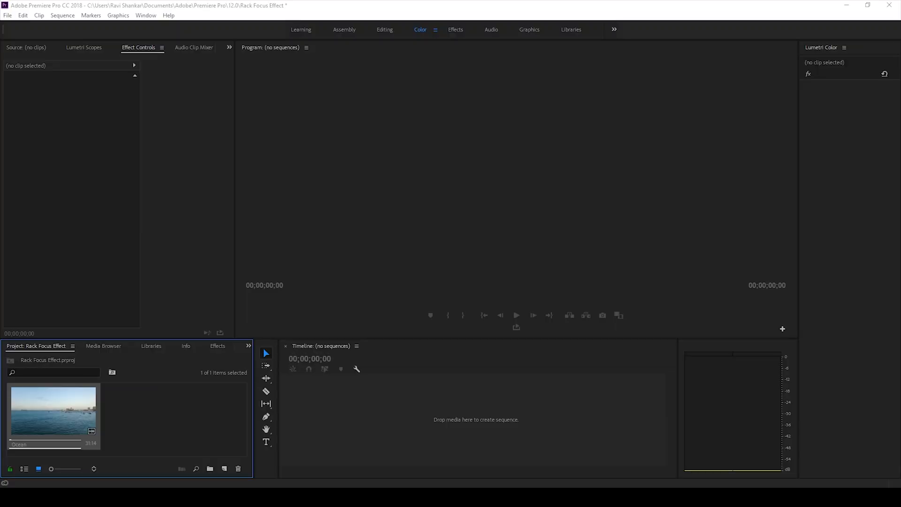
{"action": "mouse_move", "coordinate": [70, 280]}
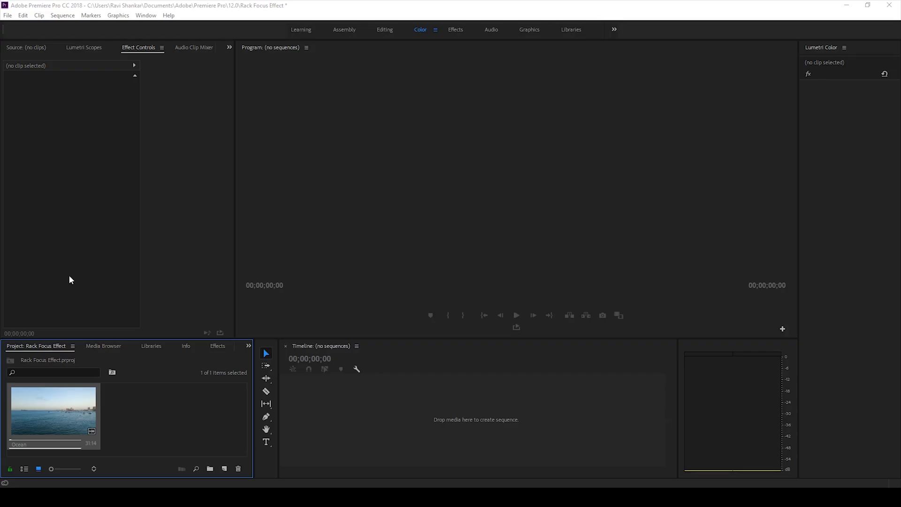
{"action": "mouse_move", "coordinate": [39, 416]}
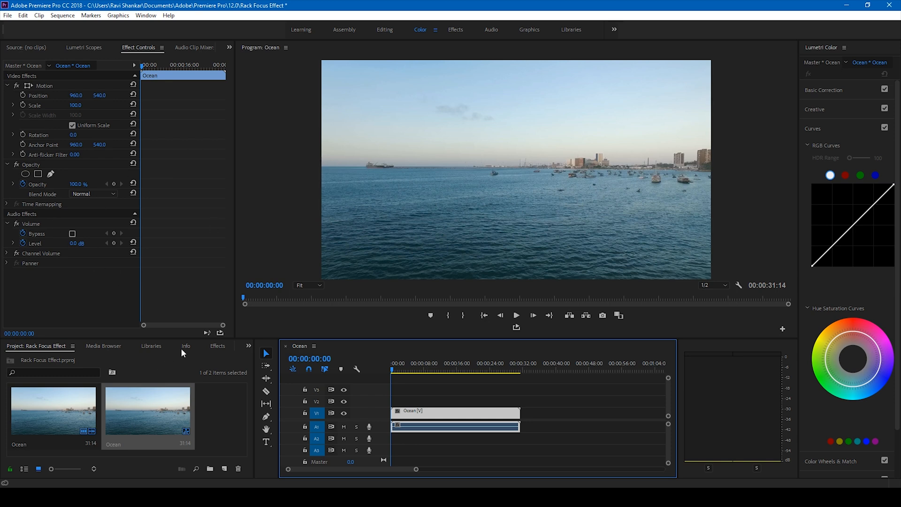
Search the Effects panel for 'cam' and drop Camera Blur onto the ocean clip
{"action": "left_click", "coordinate": [216, 345]}
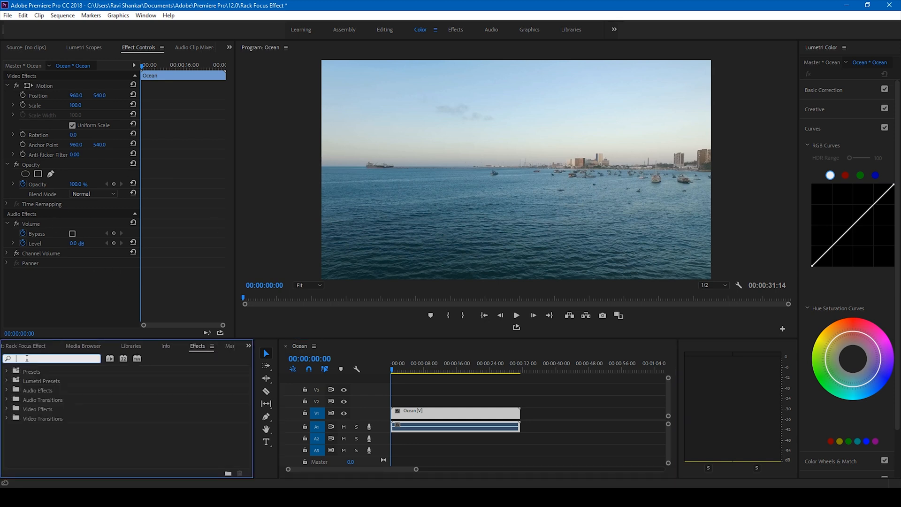
{"action": "type", "text": "cam"}
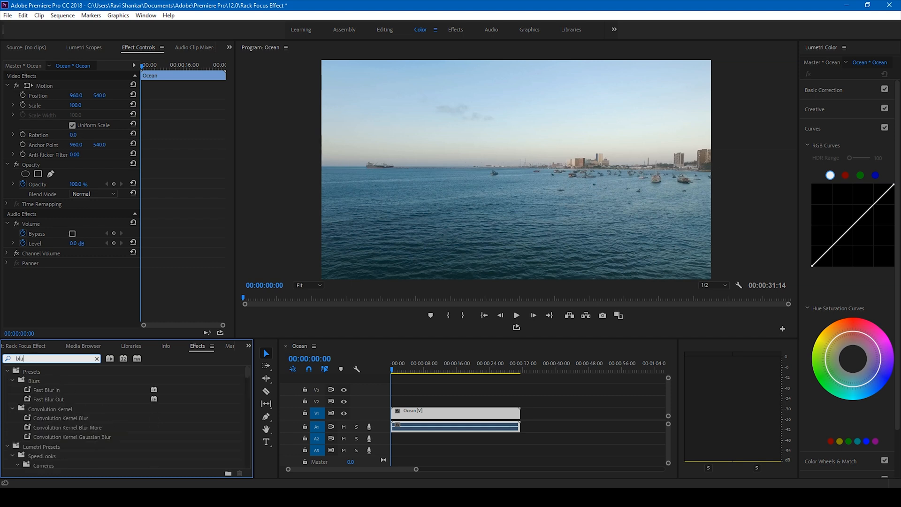
{"action": "scroll", "scroll_direction": "down", "scroll_amount": 3}
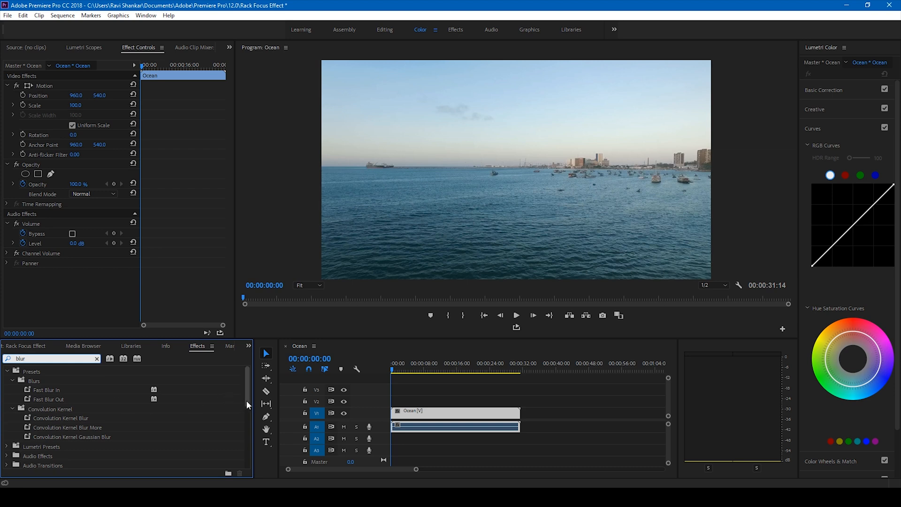
{"action": "scroll", "scroll_direction": "down", "scroll_amount": 3}
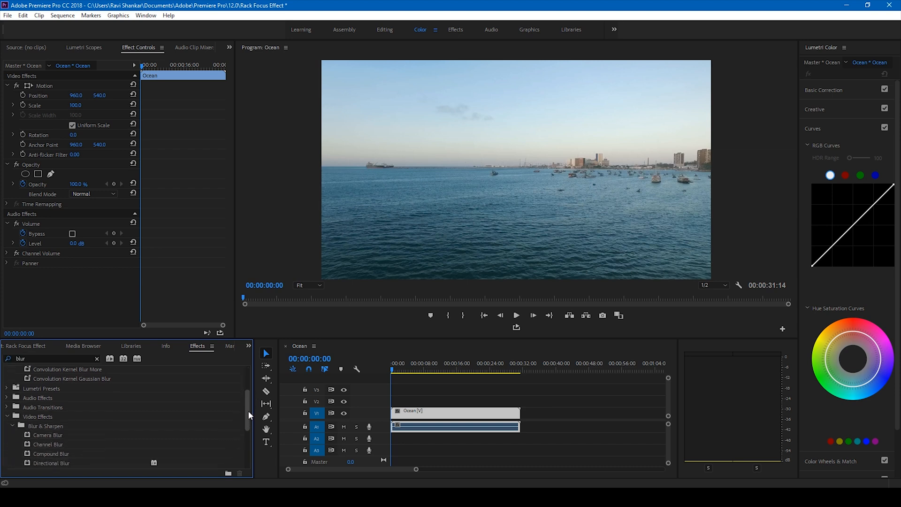
{"action": "scroll", "scroll_direction": "down", "scroll_amount": 3}
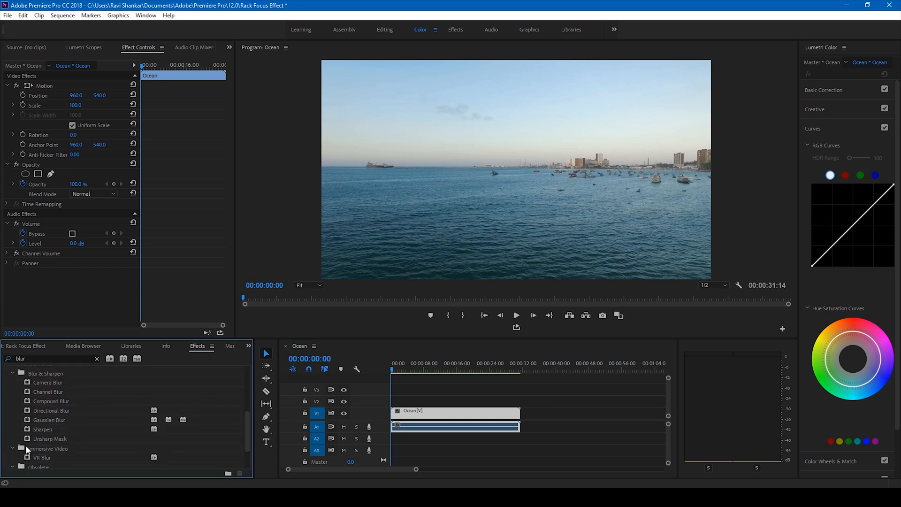
{"action": "left_click", "coordinate": [48, 382]}
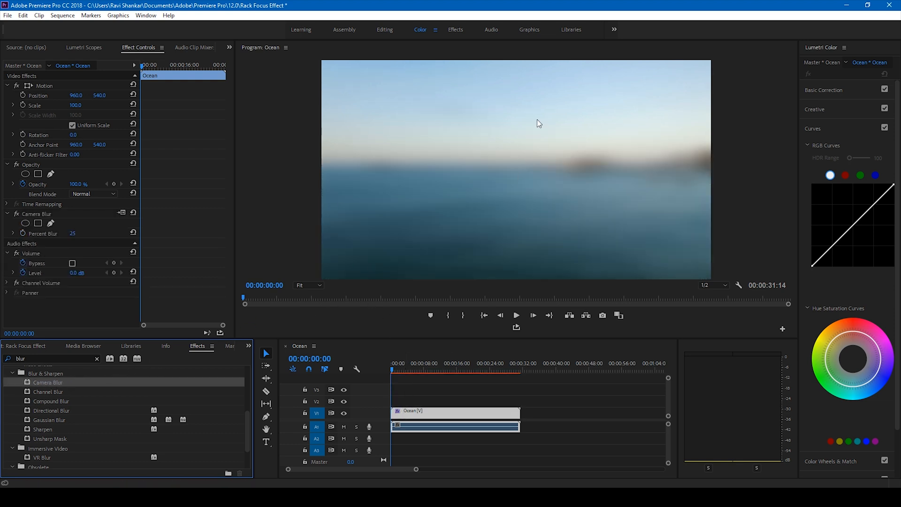
{"action": "mouse_move", "coordinate": [91, 269]}
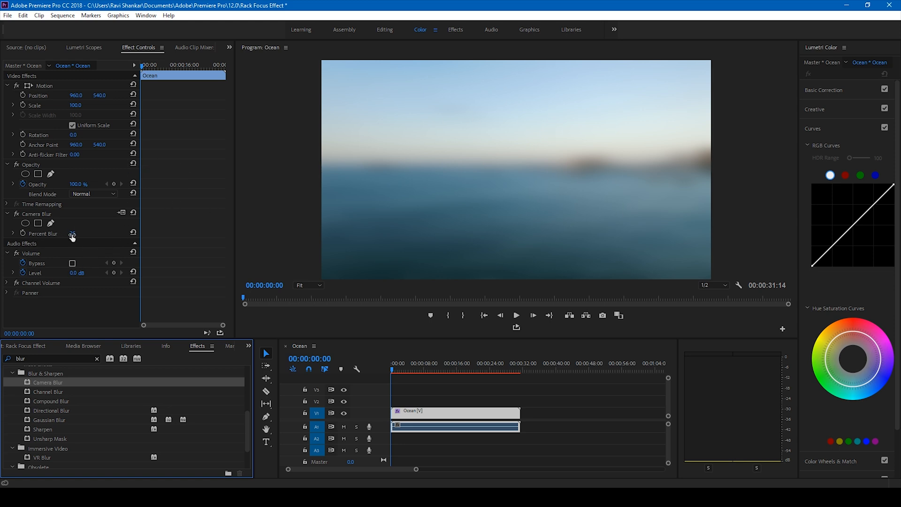
Keyframe Percent Blur at 15 on frame 0, then lower it at the 00:00:01:00 mark
{"action": "double_click", "coordinate": [73, 233]}
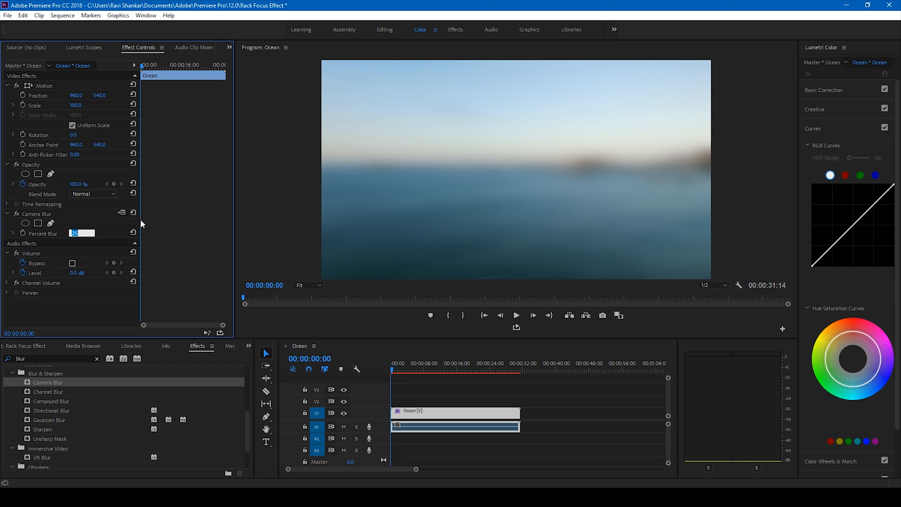
{"action": "mouse_move", "coordinate": [114, 260]}
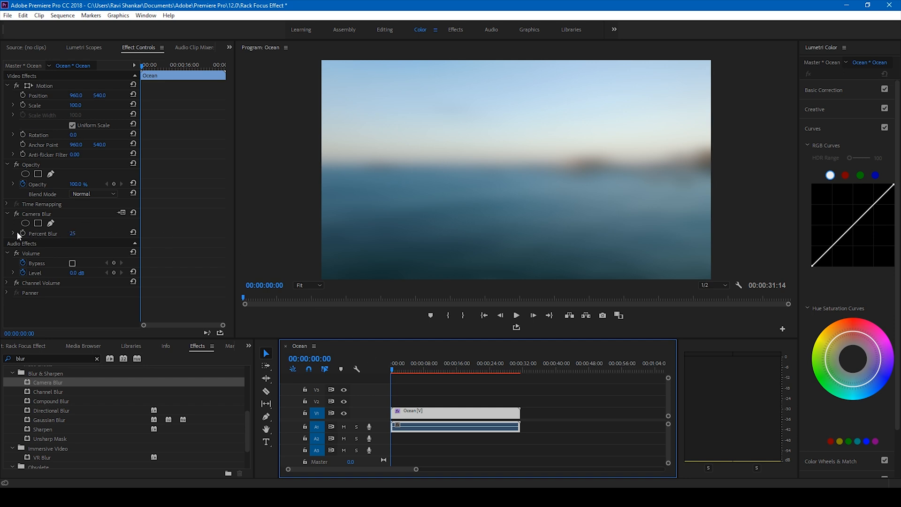
{"action": "mouse_move", "coordinate": [23, 233]}
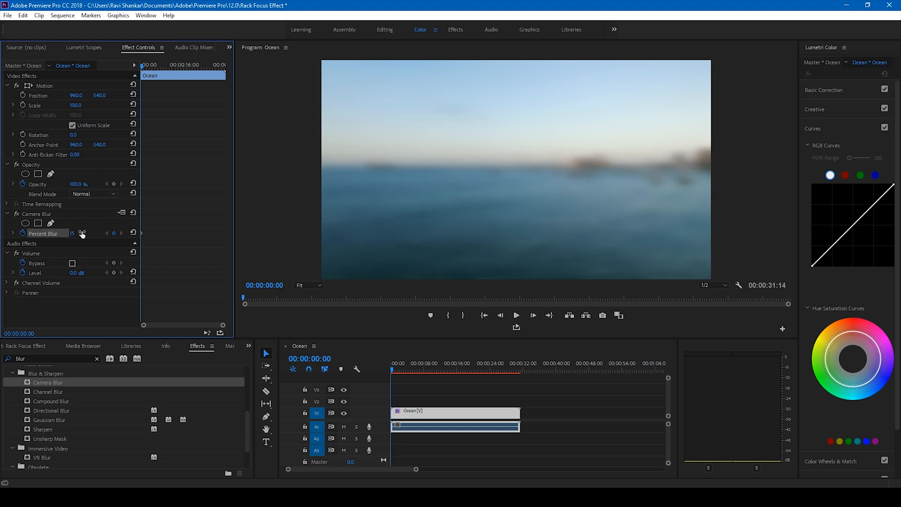
{"action": "mouse_move", "coordinate": [428, 315]}
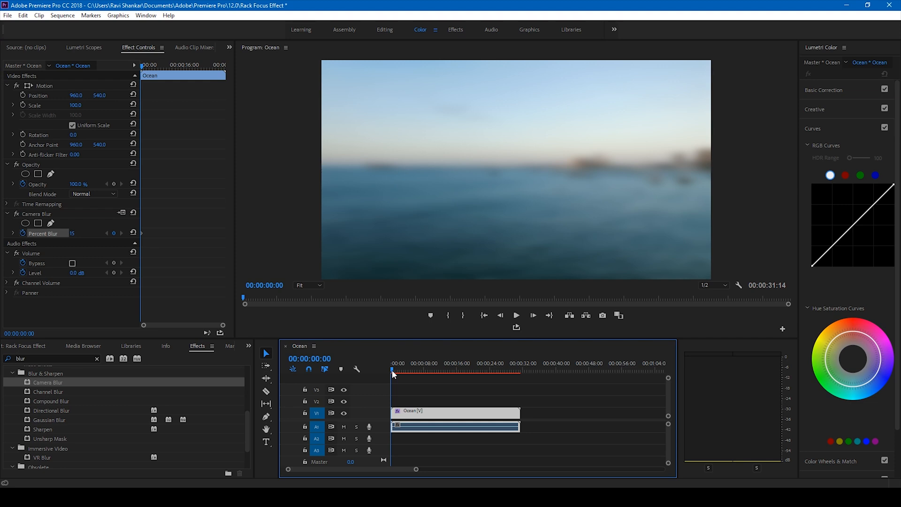
{"action": "left_click", "coordinate": [395, 370]}
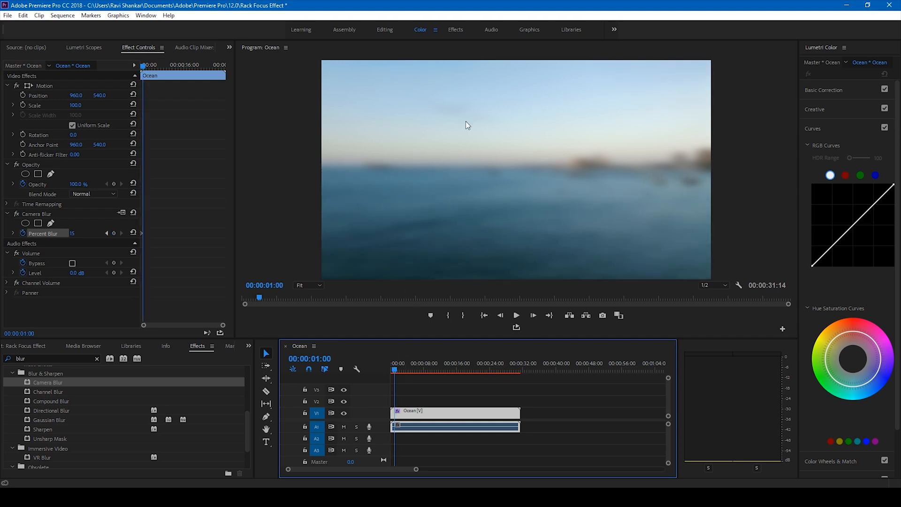
{"action": "double_click", "coordinate": [83, 233]}
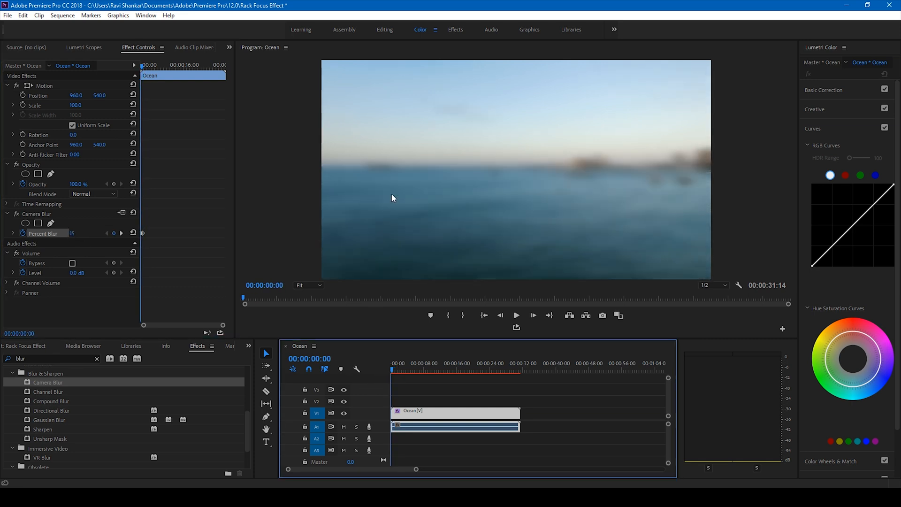
{"action": "left_click", "coordinate": [515, 315]}
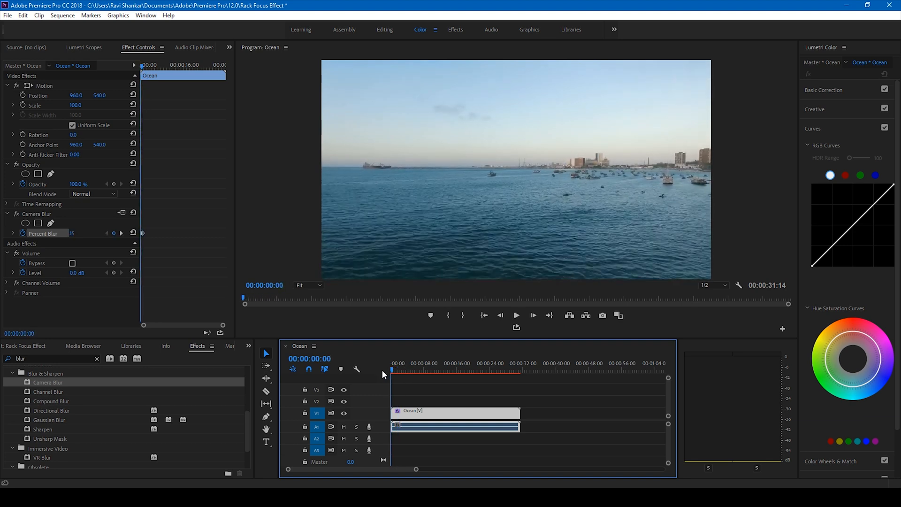
{"action": "left_click", "coordinate": [515, 315]}
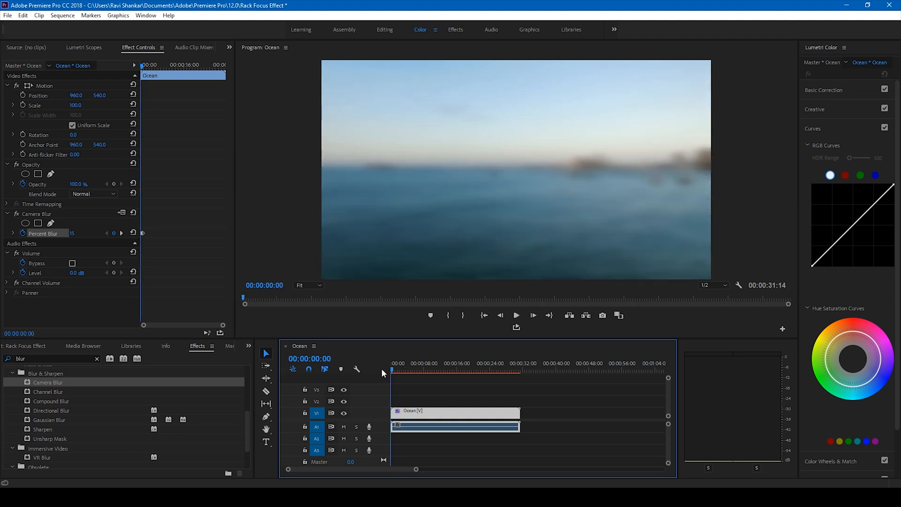
{"action": "left_click", "coordinate": [515, 315]}
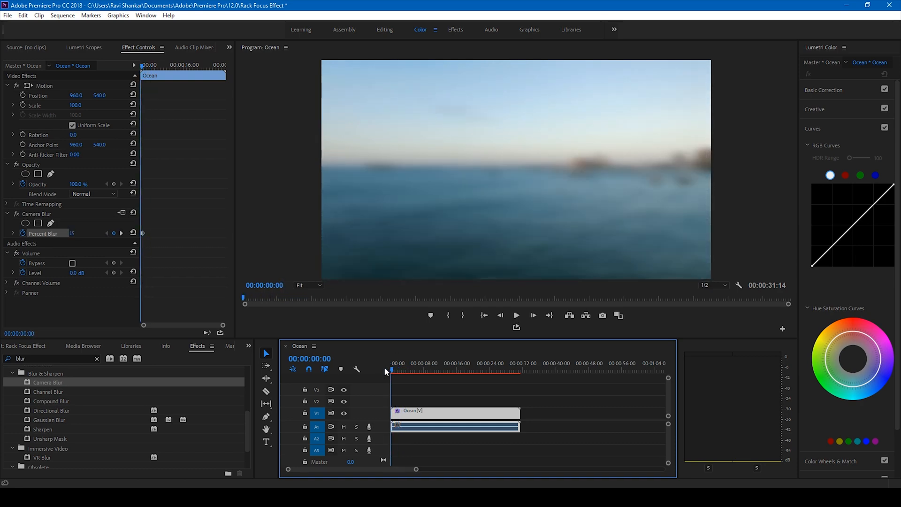
{"action": "left_click", "coordinate": [516, 315]}
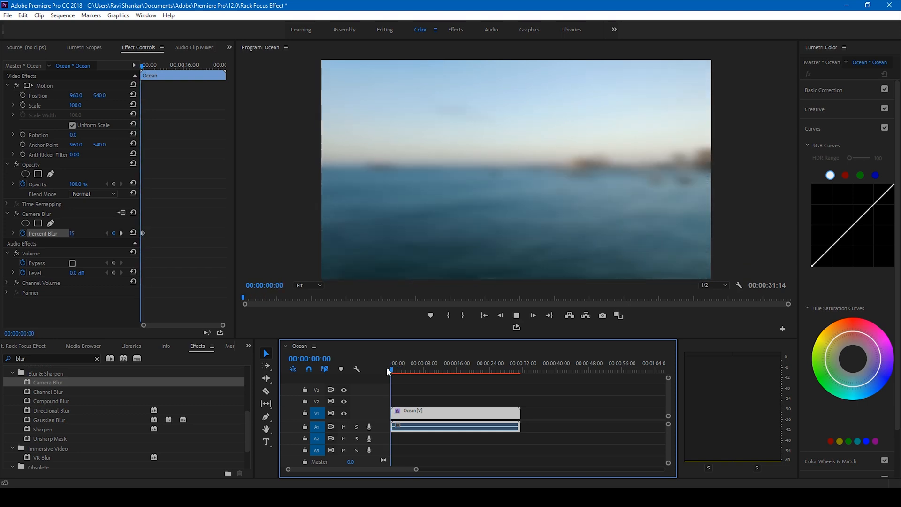